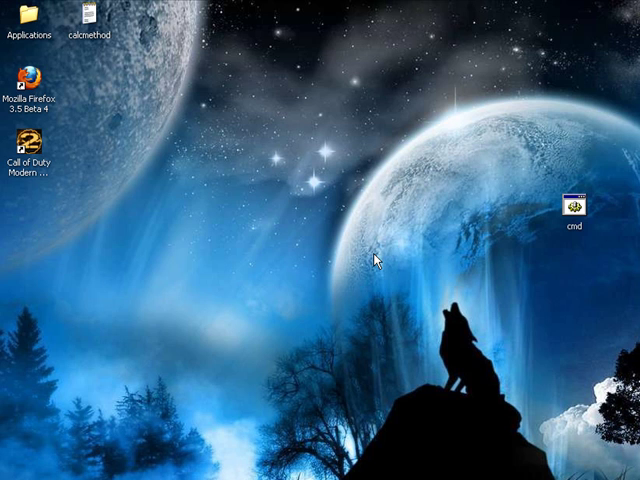
pyautogui.moveTo(499, 198)
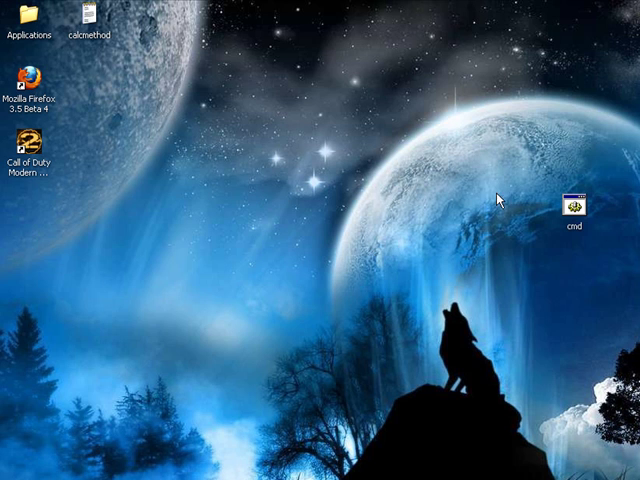
pyautogui.moveTo(437, 227)
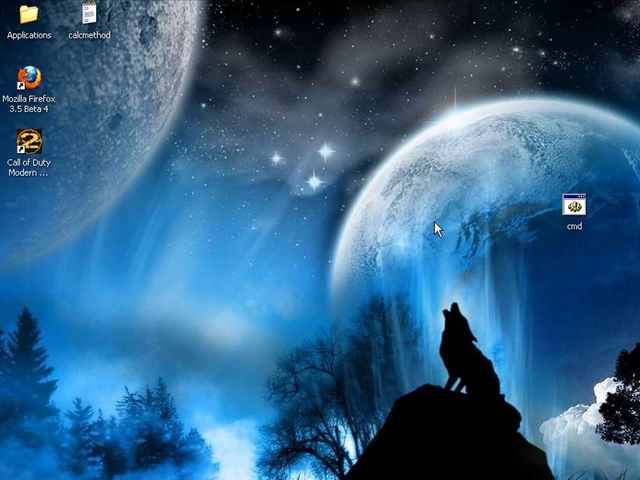
# Start a Command Prompt from the cmd icon and run ping yahoo.com, getting four replies from 209.131.36.159
pyautogui.doubleClick(572, 205)
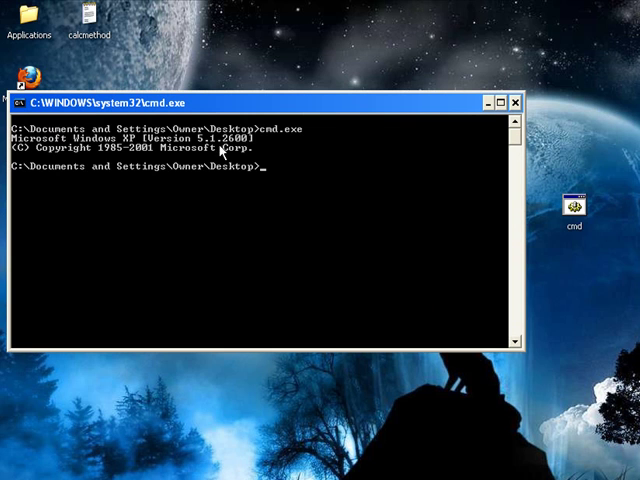
pyautogui.moveTo(225, 104)
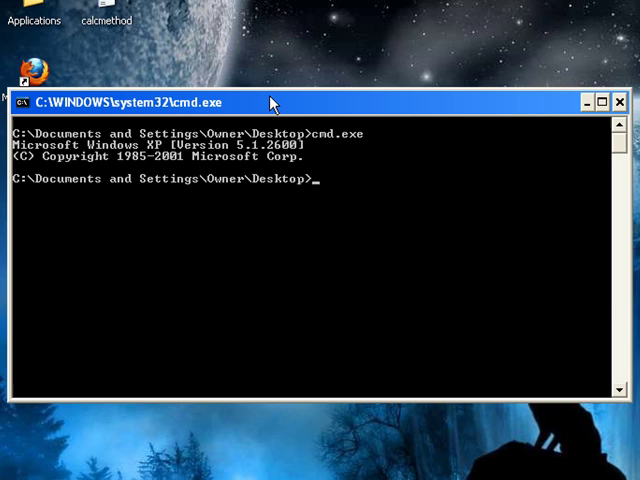
pyautogui.write('pi')
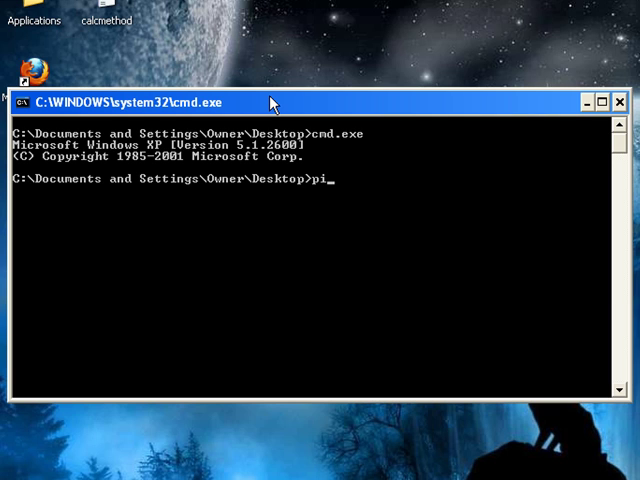
pyautogui.write('ng')
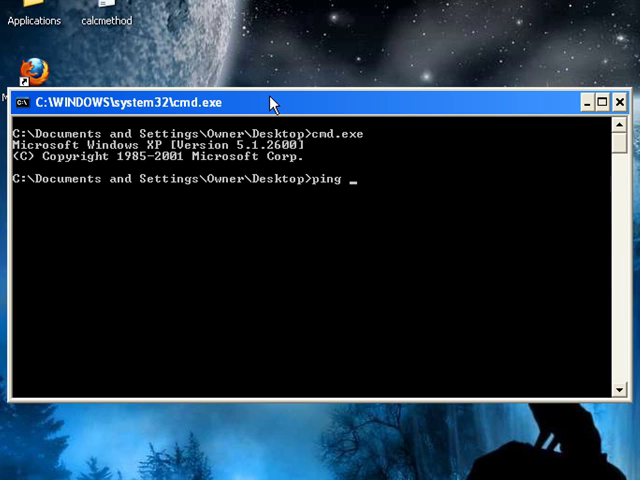
pyautogui.write('yahoo.com')
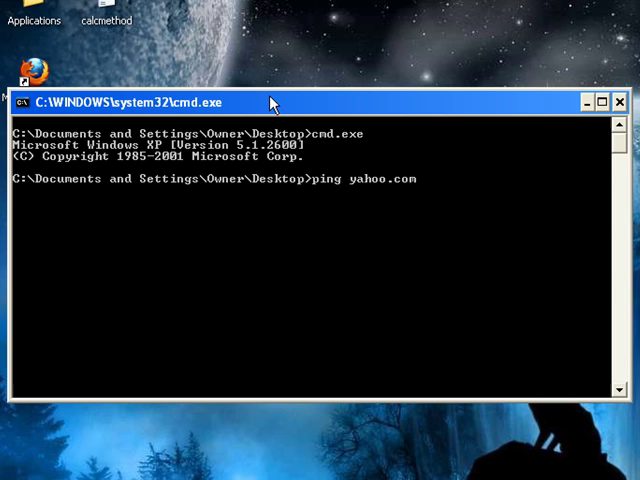
pyautogui.press('Return')
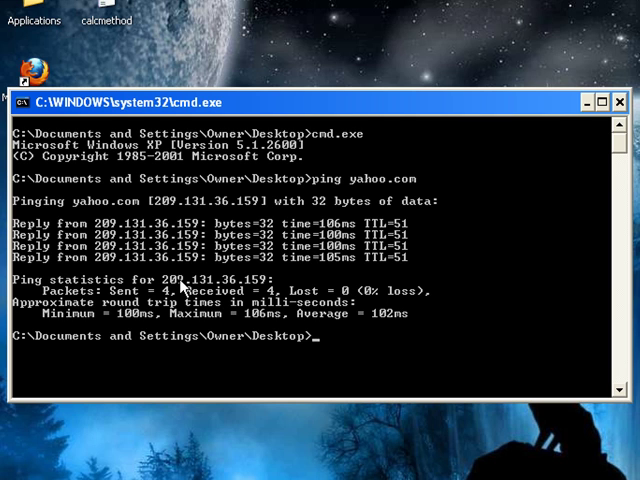
pyautogui.moveTo(198, 290)
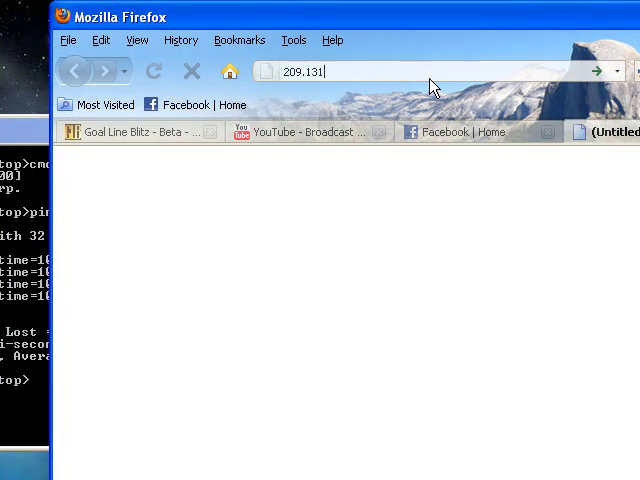
# Enter the pinged address 209.131.36.159 in Firefox's address bar to load the Yahoo! page
pyautogui.write('.36.')
pyautogui.click(25, 380)
pyautogui.write('ping')
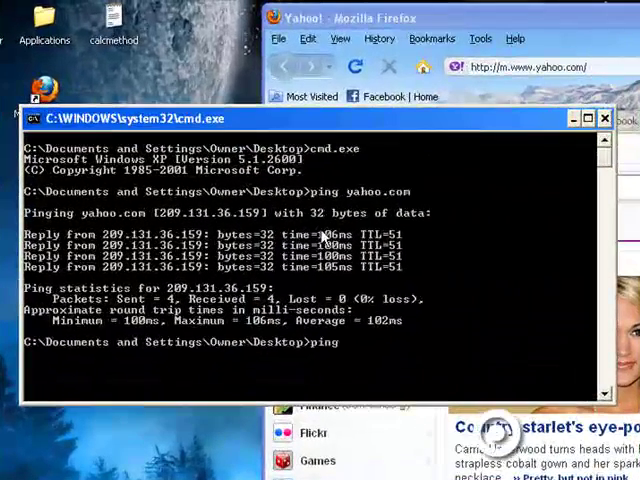
# Run ping myspace.com, getting four replies from 216.178.38.116 averaging 89 ms
pyautogui.write('myspace.com')
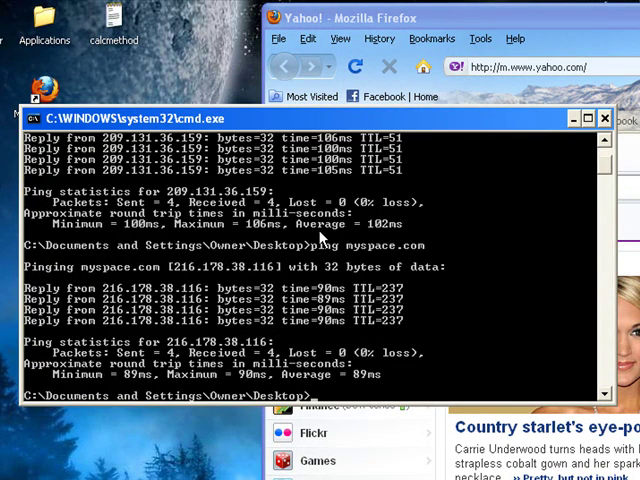
pyautogui.moveTo(200, 322)
pyautogui.write('2.')
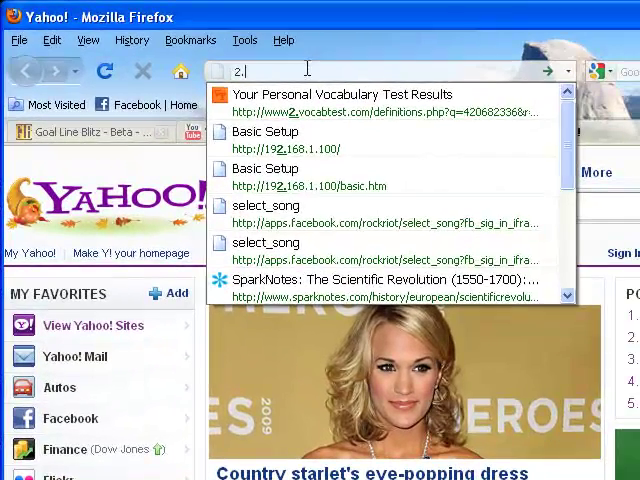
# Enter the pinged address 216.178.38.116 in Firefox's address bar to load the MySpace page
pyautogui.write('16.17')
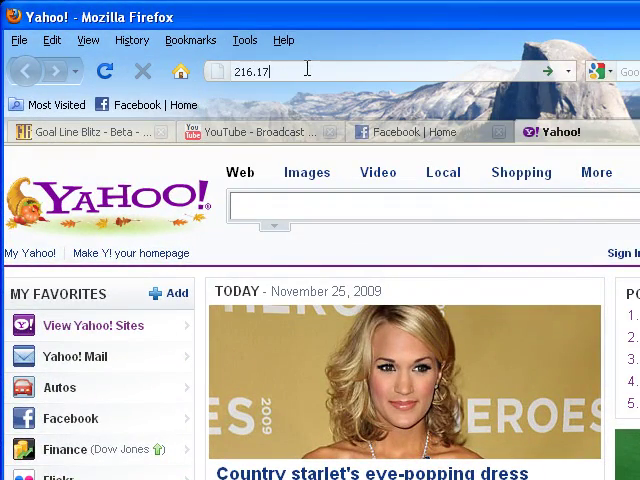
pyautogui.write('8.')
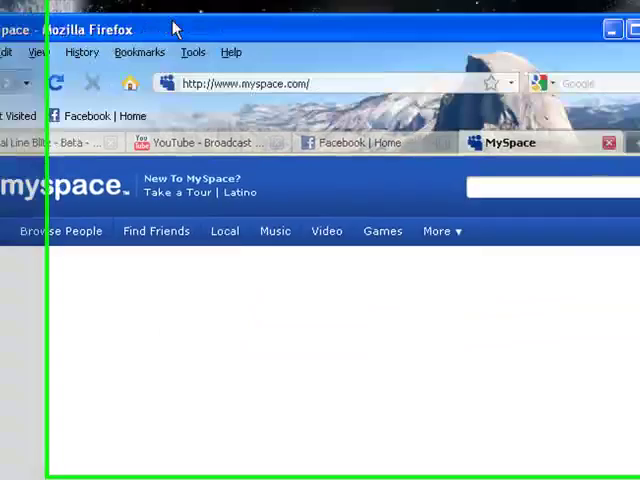
pyautogui.click(220, 142)
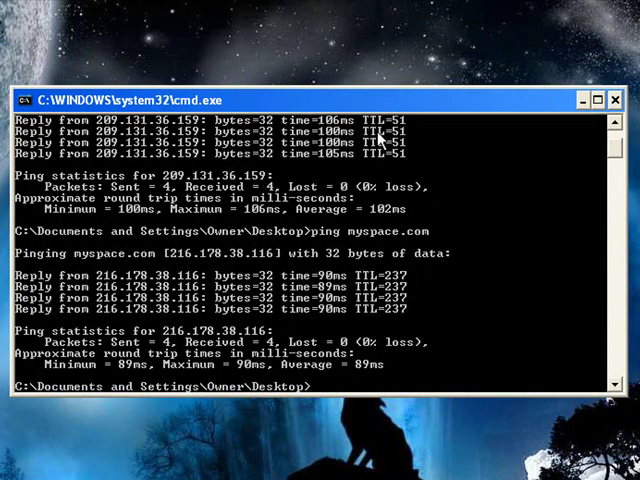
pyautogui.moveTo(162, 330)
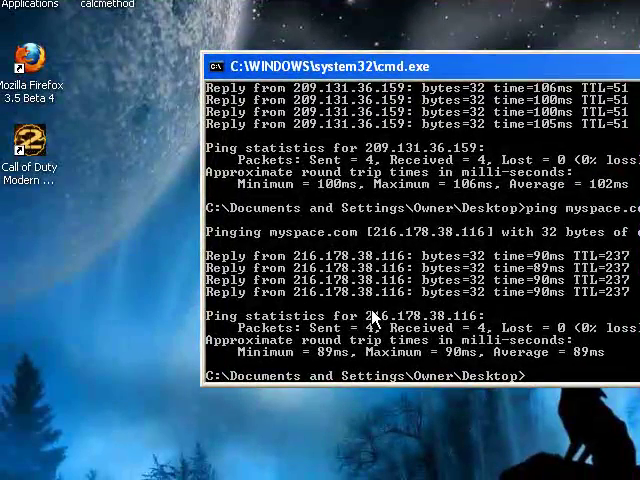
pyautogui.moveTo(35, 258)
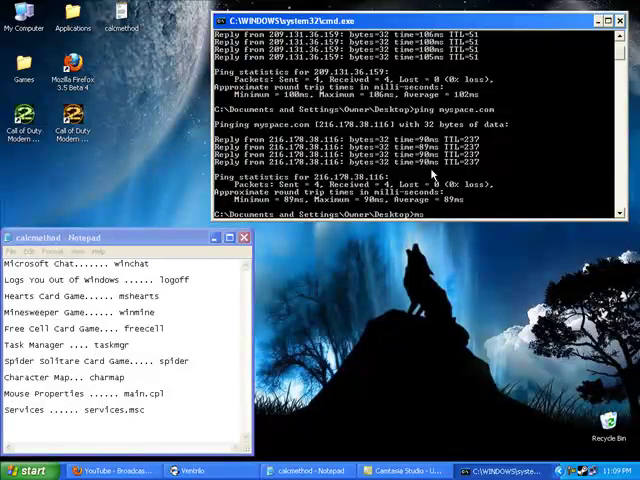
# Run mshearts from the prompt and accept the Hearts welcome name box
pyautogui.write('mshearts')
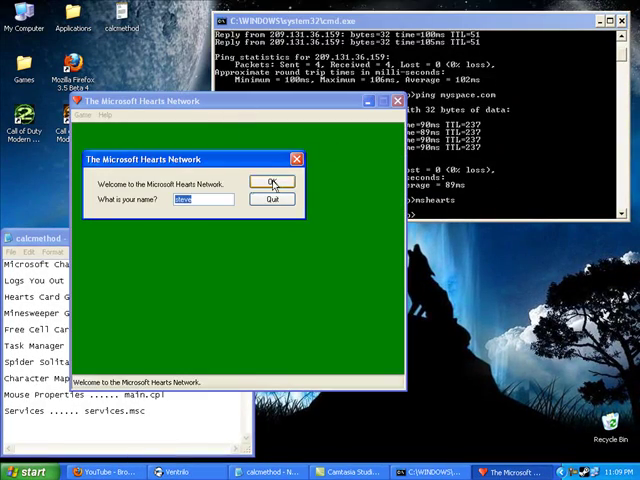
pyautogui.click(272, 183)
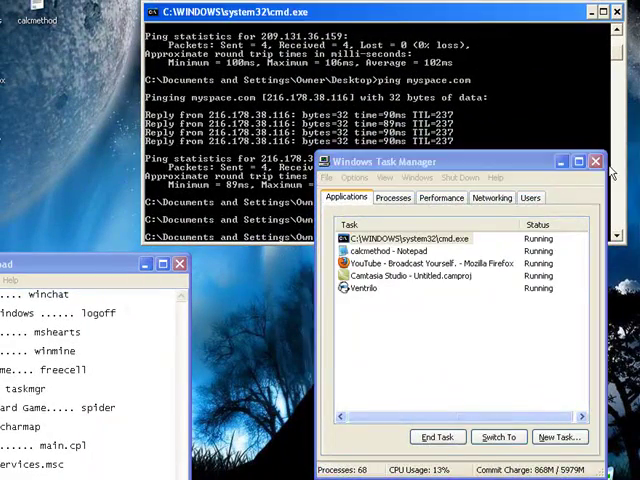
# Close Task Manager and begin the charmap command at the prompt
pyautogui.click(596, 162)
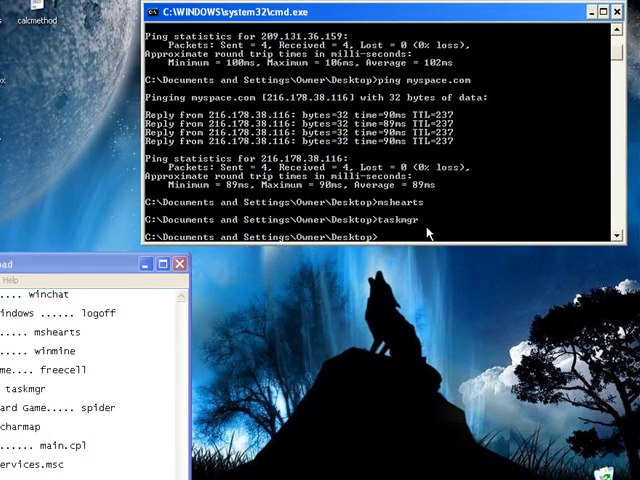
pyautogui.write('ch')
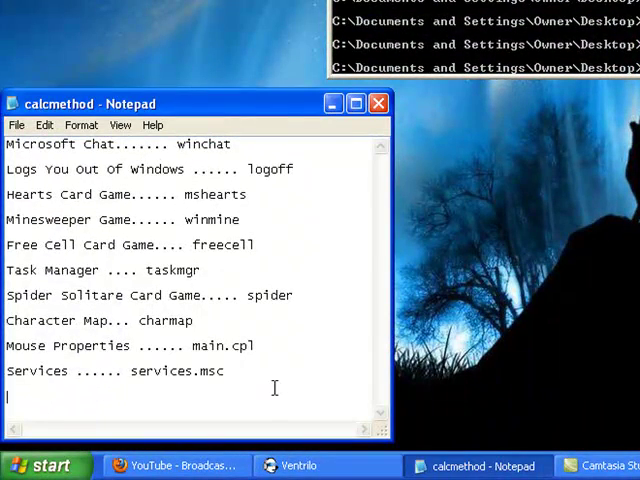
pyautogui.write('shutdown')
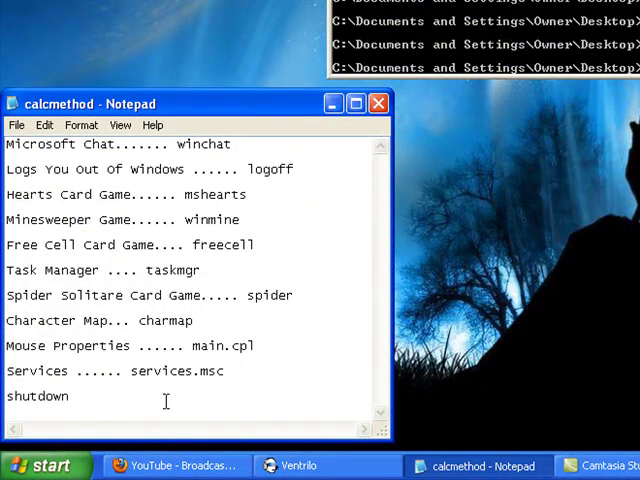
pyautogui.doubleClick(38, 396)
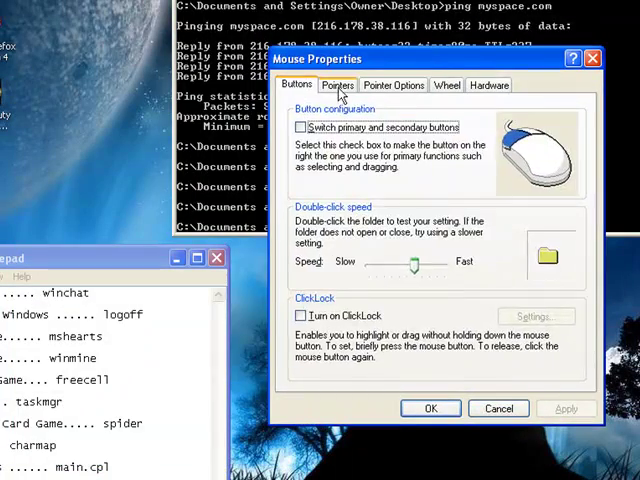
# In Mouse Properties' Pointers settings, choose the Dinosaur pointer scheme
pyautogui.click(338, 84)
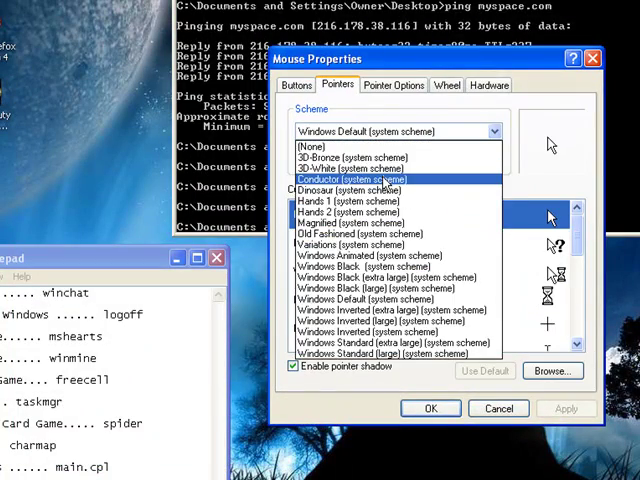
pyautogui.click(355, 190)
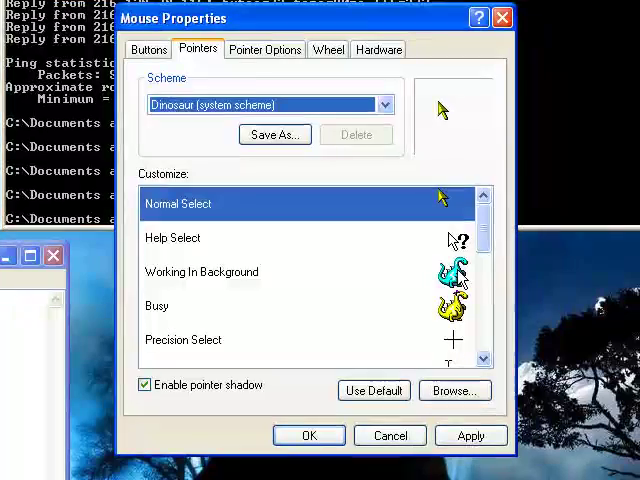
pyautogui.click(201, 271)
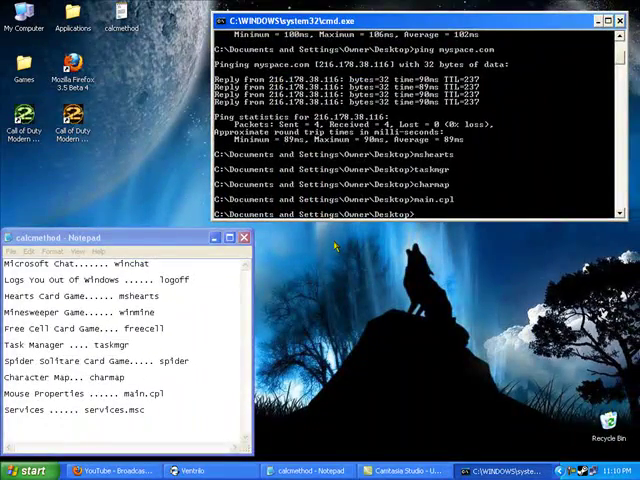
pyautogui.moveTo(205, 293)
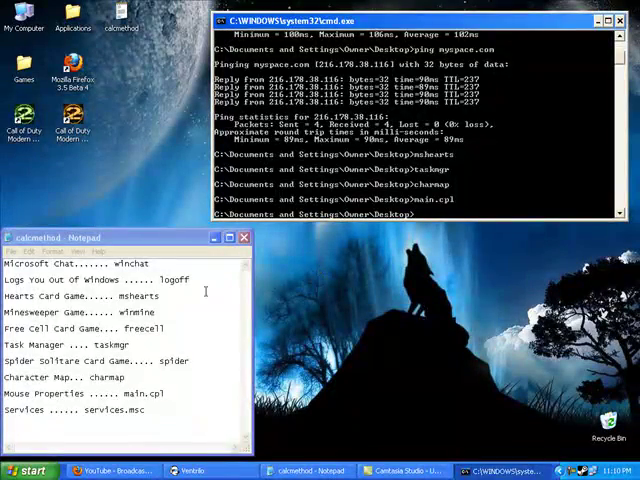
pyautogui.rightClick(335, 245)
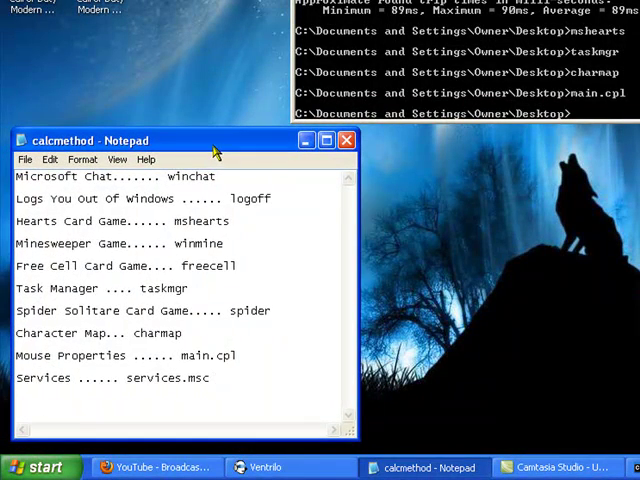
pyautogui.moveTo(20, 255); pyautogui.dragTo(210, 378)
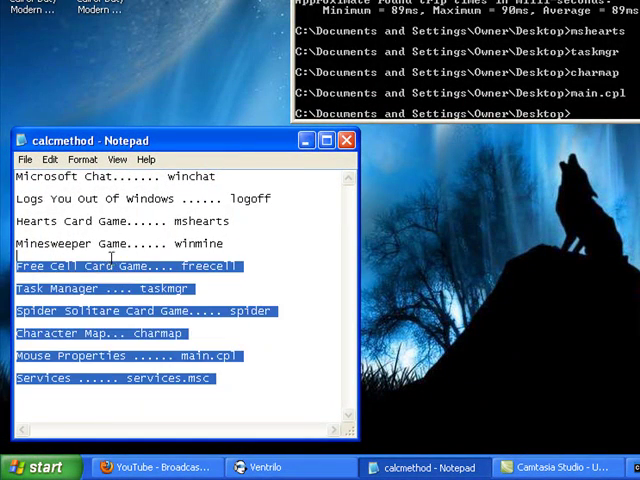
pyautogui.click(185, 288)
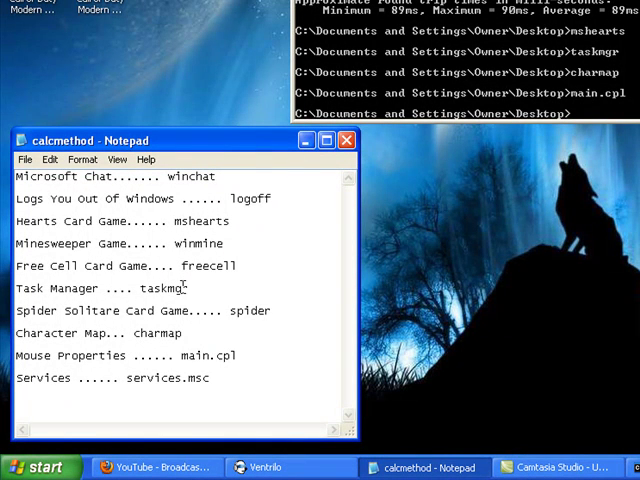
pyautogui.moveTo(248, 293)
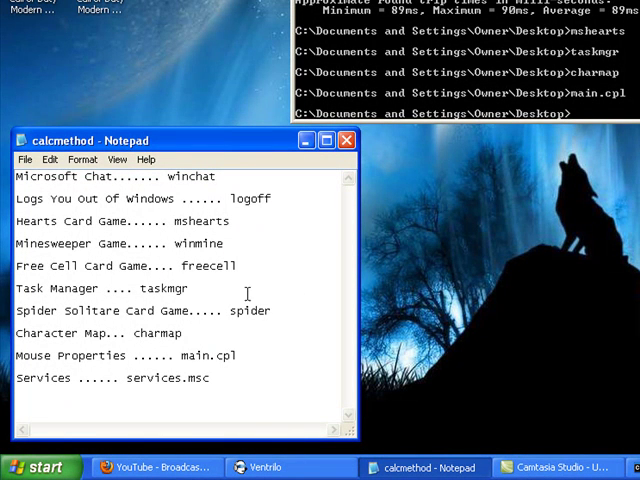